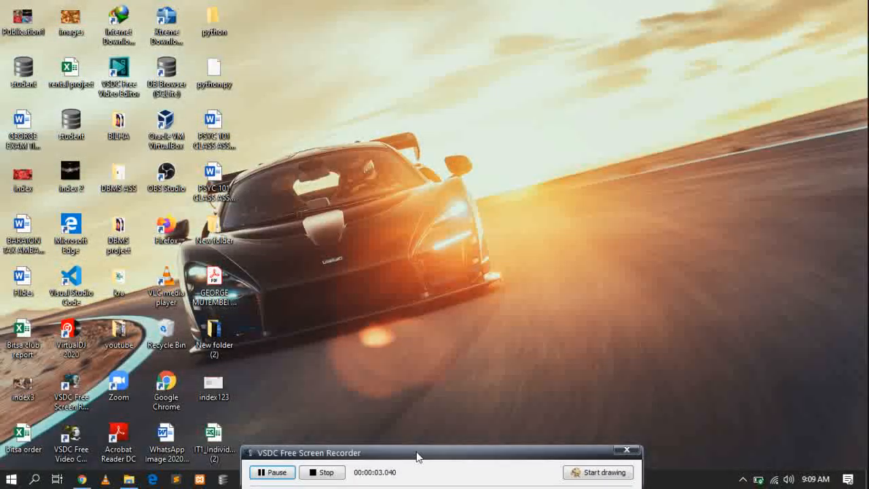
Search 'gmail' from the Chrome address bar to reach the Gmail sign-in page
{"action": "left_click_drag", "start_coordinate": [418, 454], "coordinate": [513, 457]}
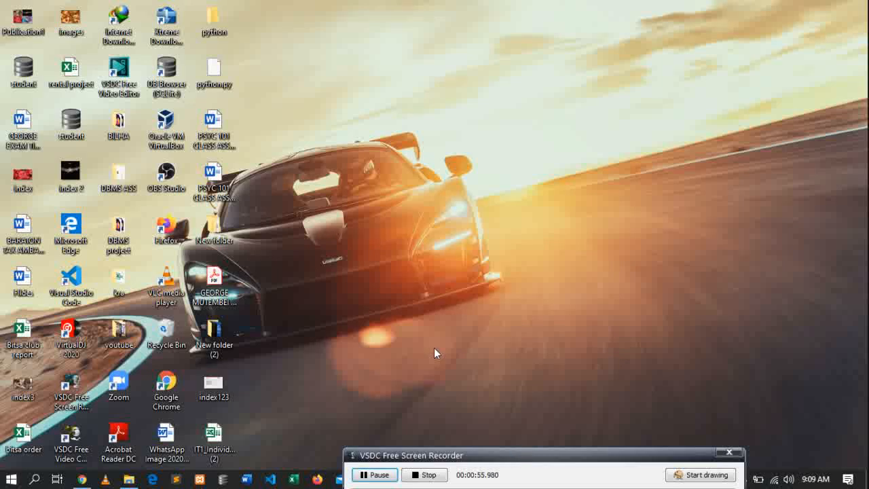
{"action": "mouse_move", "coordinate": [372, 353]}
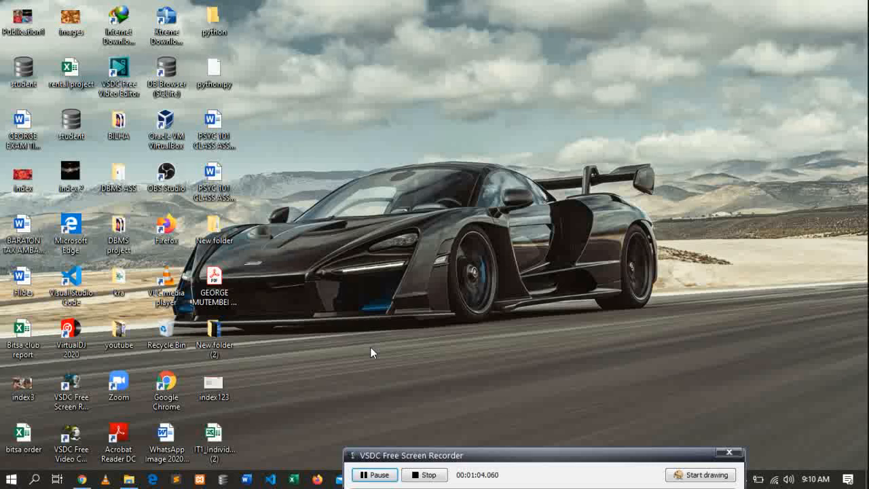
{"action": "mouse_move", "coordinate": [292, 423]}
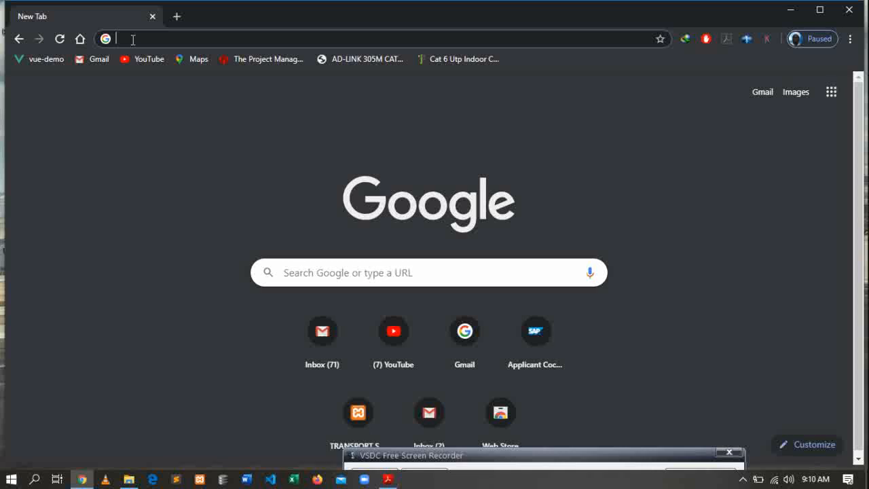
{"action": "type", "text": "gmail&passive=true&rm=false&continue=https%3A%2F%2Fmail.google...."}
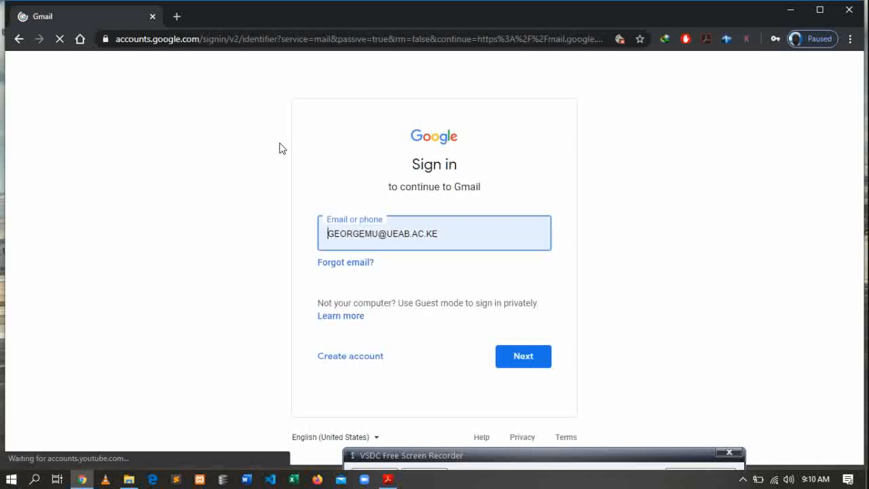
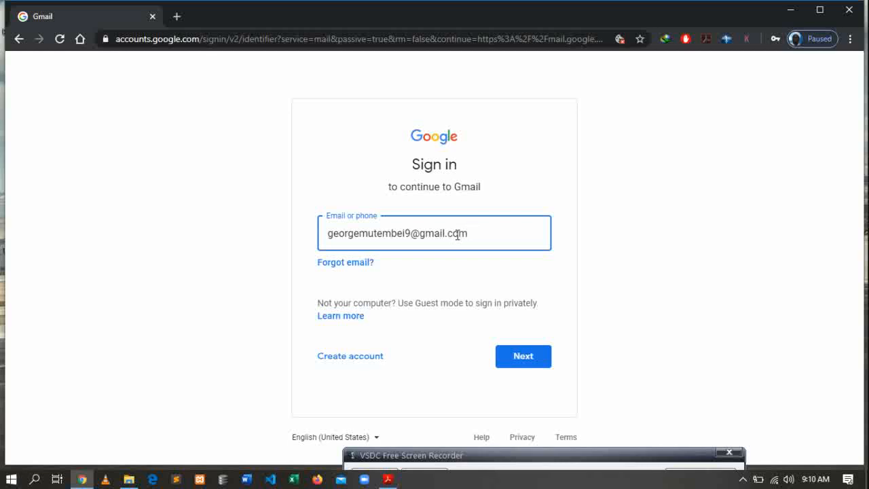
{"action": "left_click", "coordinate": [523, 356]}
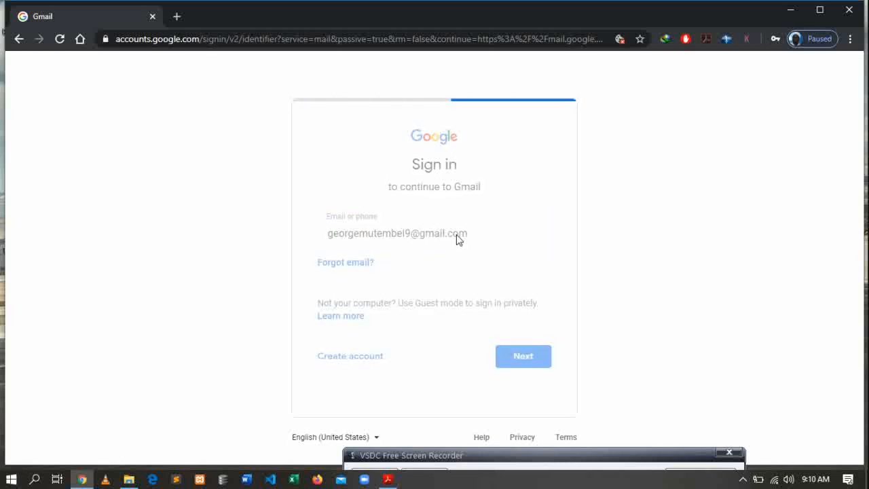
Enter the account password and continue to the 2-Step Verification prompt
{"action": "left_click", "coordinate": [523, 356]}
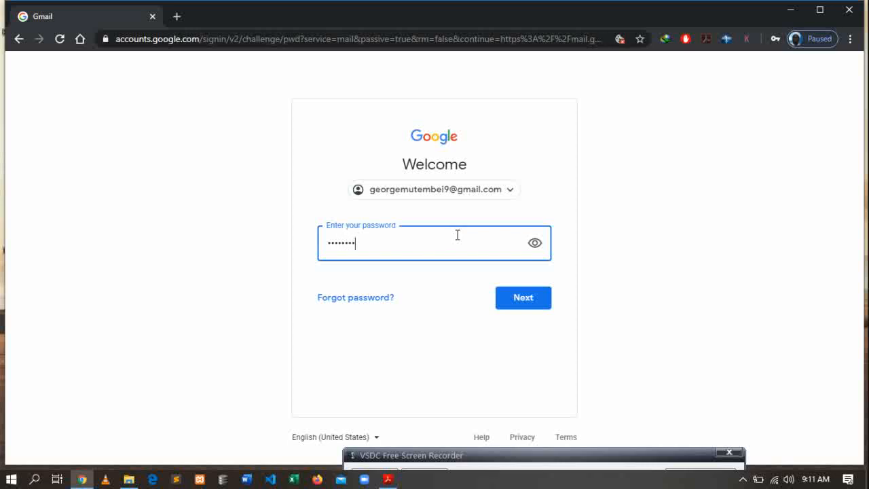
{"action": "type", "text": "••"}
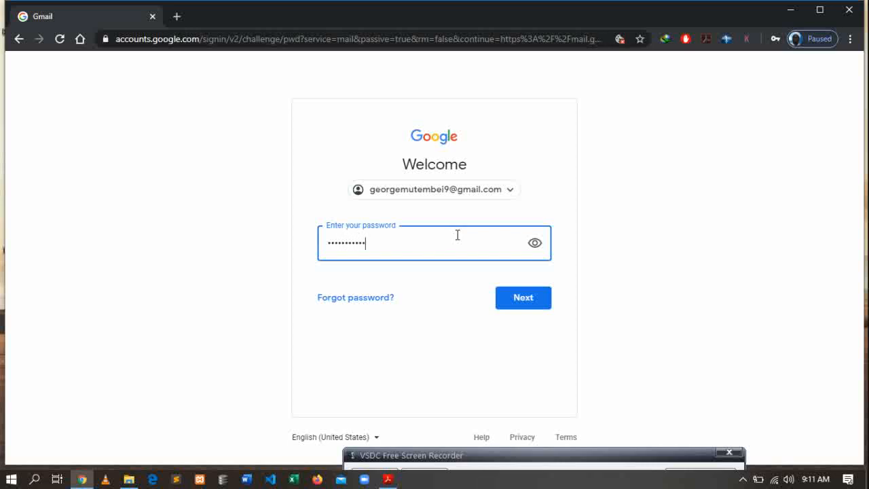
{"action": "type", "text": "••"}
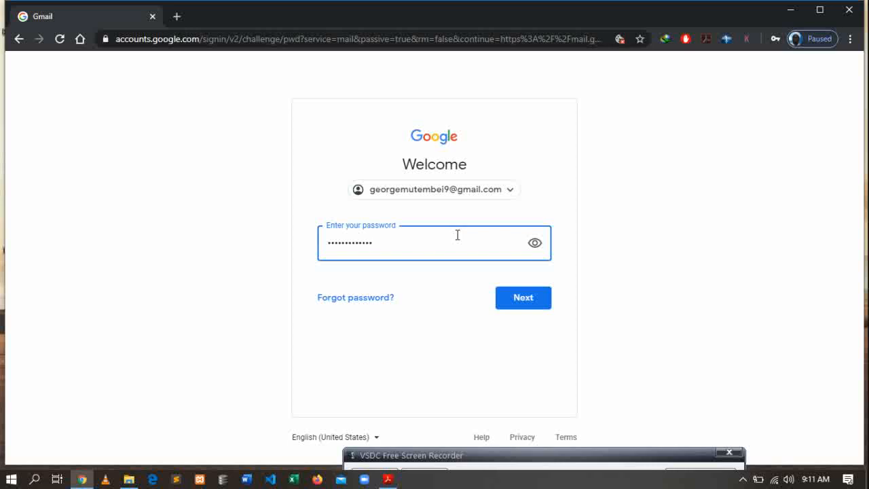
{"action": "left_click", "coordinate": [523, 297]}
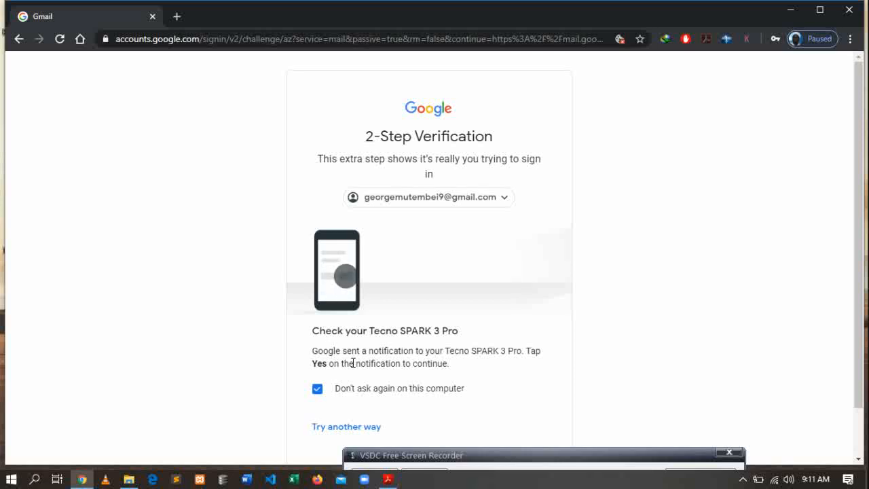
{"action": "scroll", "scroll_direction": "down", "scroll_amount": 3}
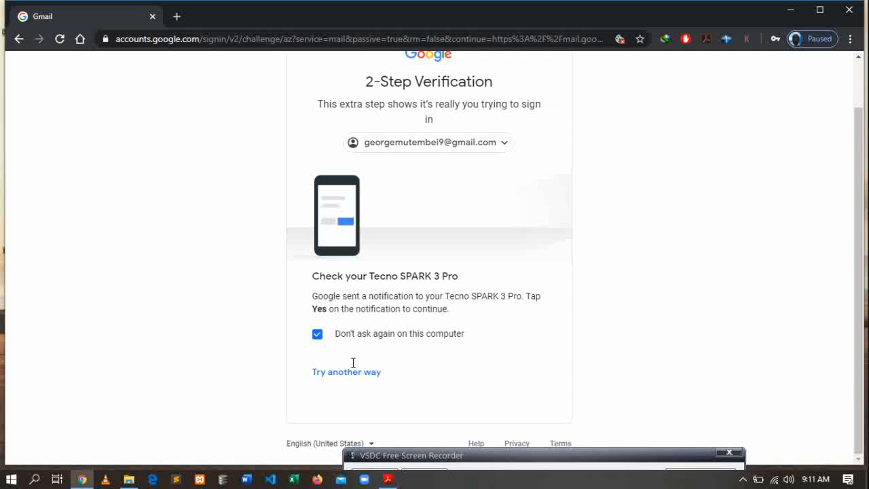
{"action": "mouse_move", "coordinate": [353, 369]}
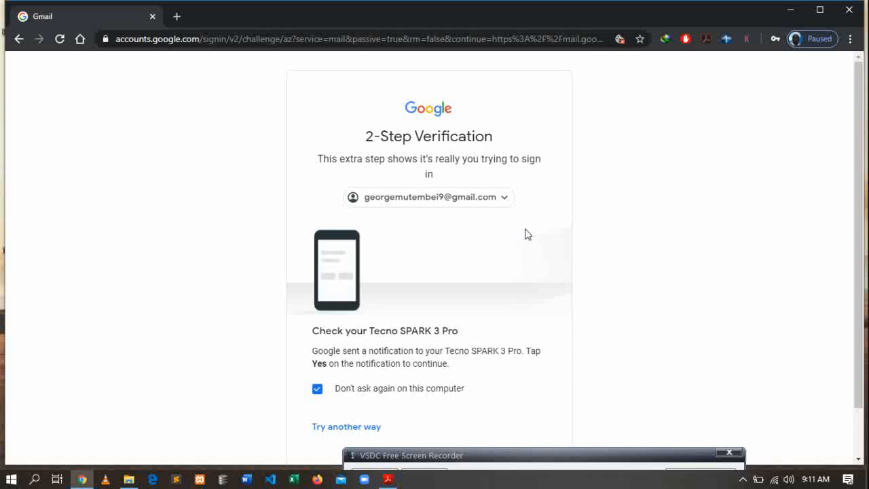
{"action": "scroll", "scroll_direction": "down", "scroll_amount": 3}
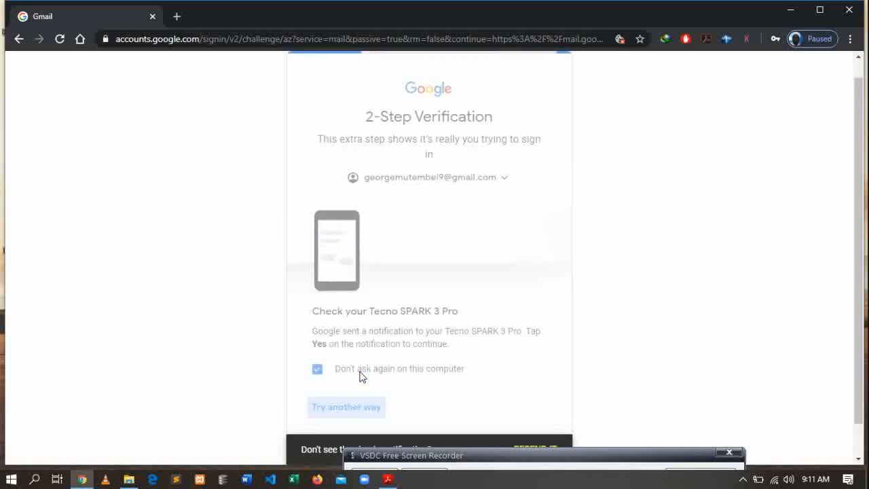
Switch verification to a texted code via 'Try another way' and 'Get a verification code'
{"action": "left_click", "coordinate": [345, 408]}
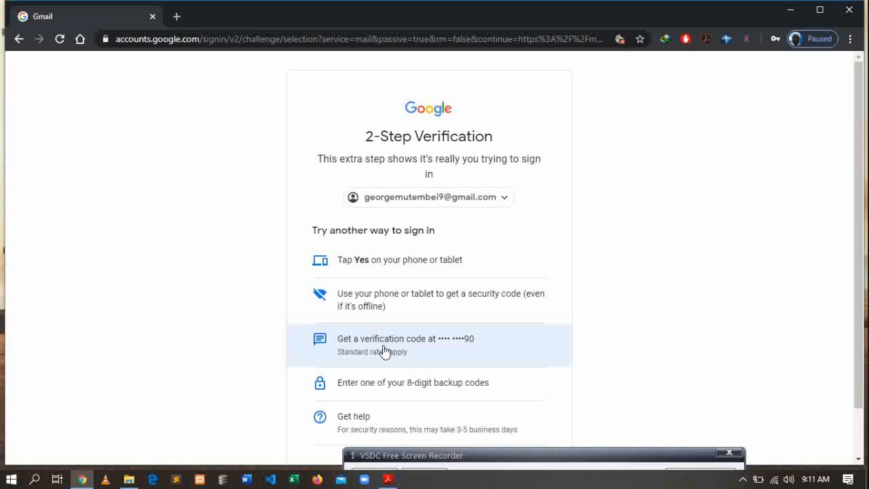
{"action": "left_click", "coordinate": [404, 338]}
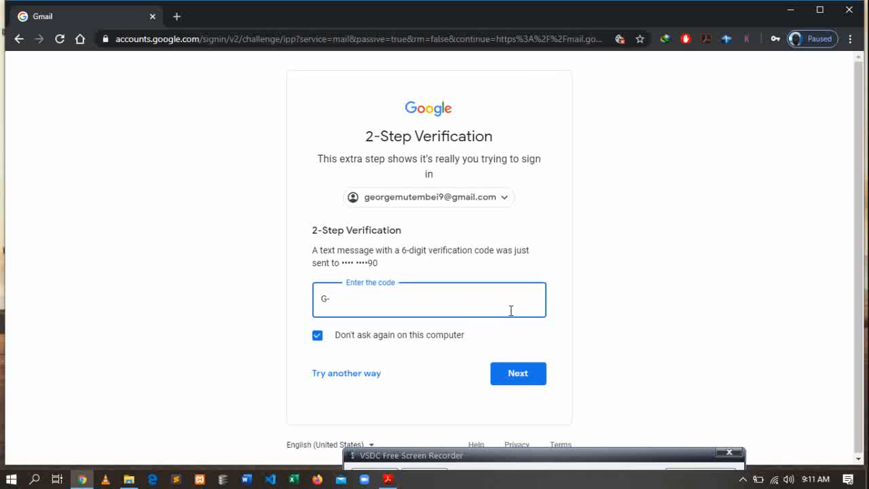
{"action": "mouse_move", "coordinate": [366, 319]}
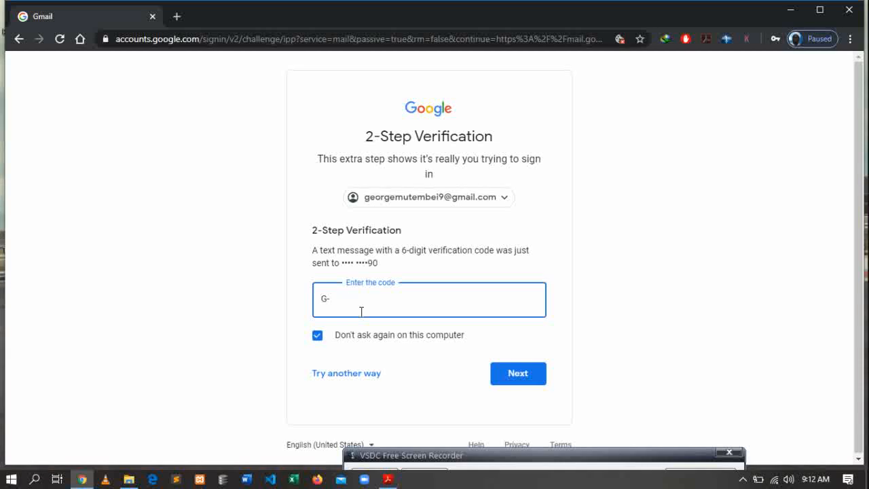
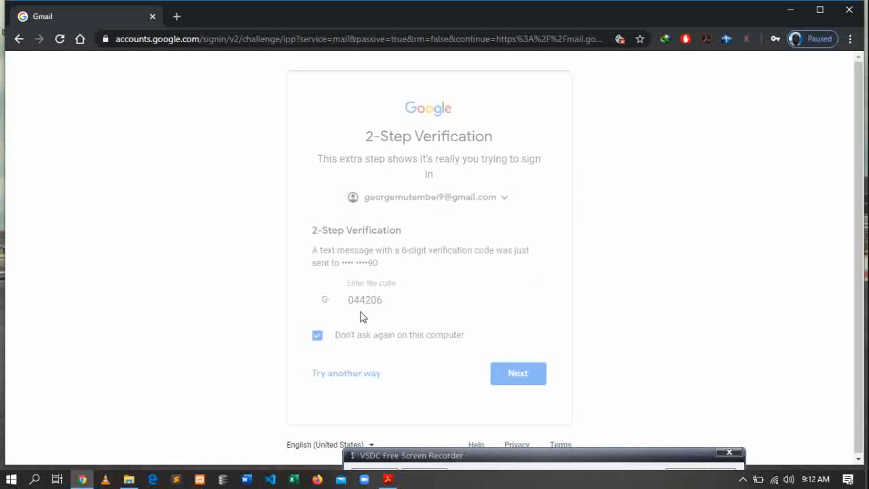
Enter the six-digit SMS code and submit it to complete sign-in
{"action": "left_click", "coordinate": [517, 372]}
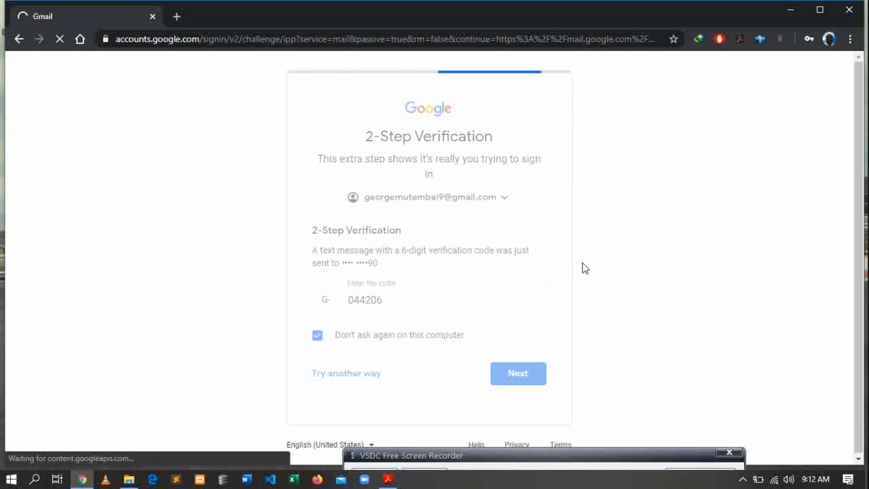
Scroll down the 'kra' search results toward the Approval of PIN registration email
{"action": "left_click", "coordinate": [518, 373]}
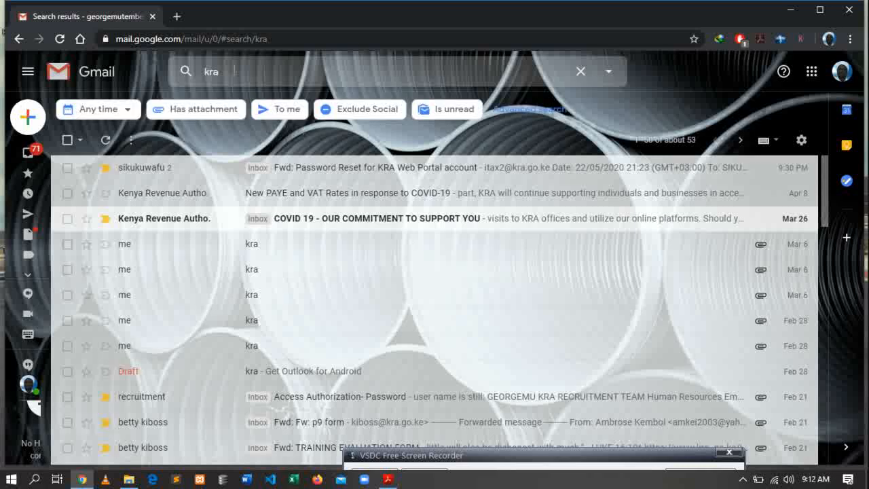
{"action": "mouse_move", "coordinate": [291, 149]}
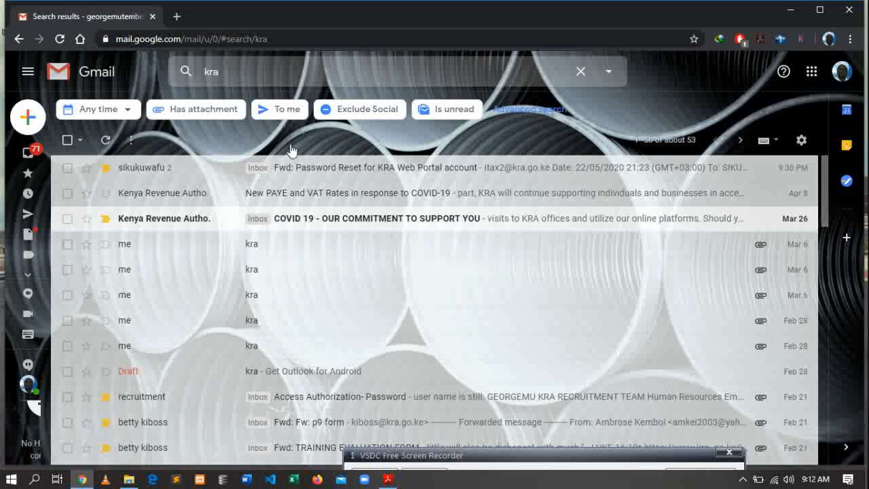
{"action": "scroll", "scroll_direction": "down", "scroll_amount": 3}
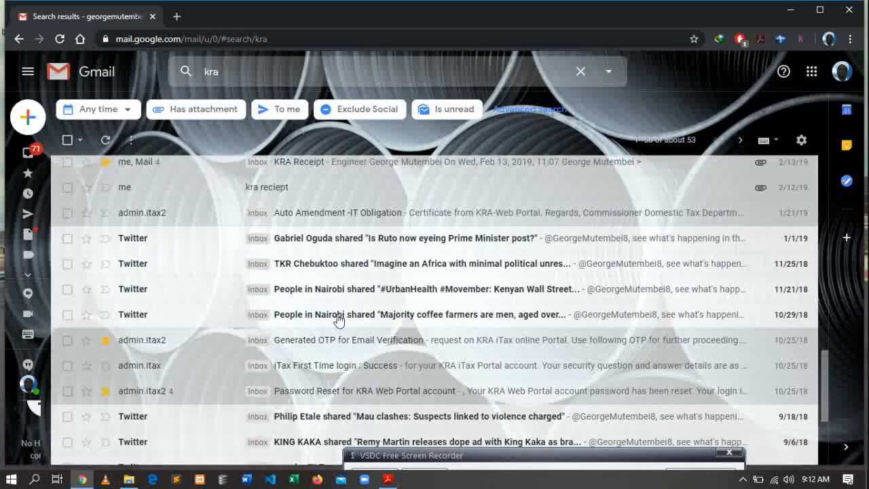
{"action": "scroll", "scroll_direction": "down", "scroll_amount": 3}
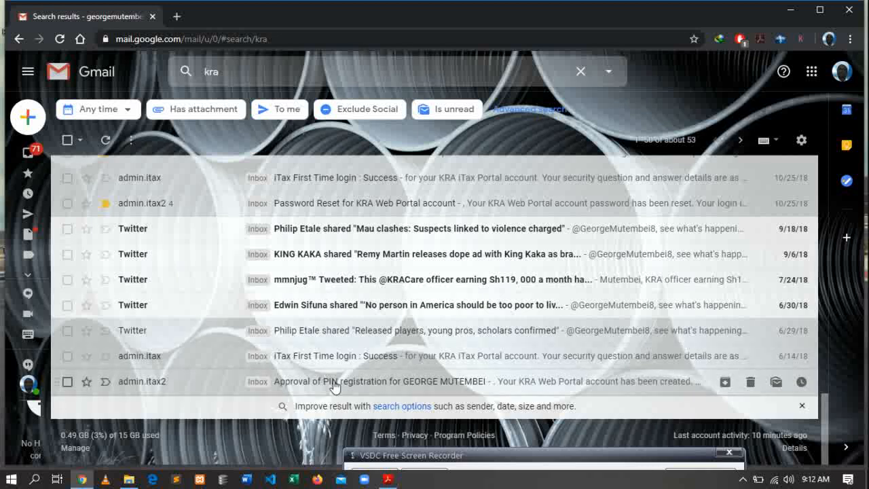
{"action": "mouse_move", "coordinate": [306, 437]}
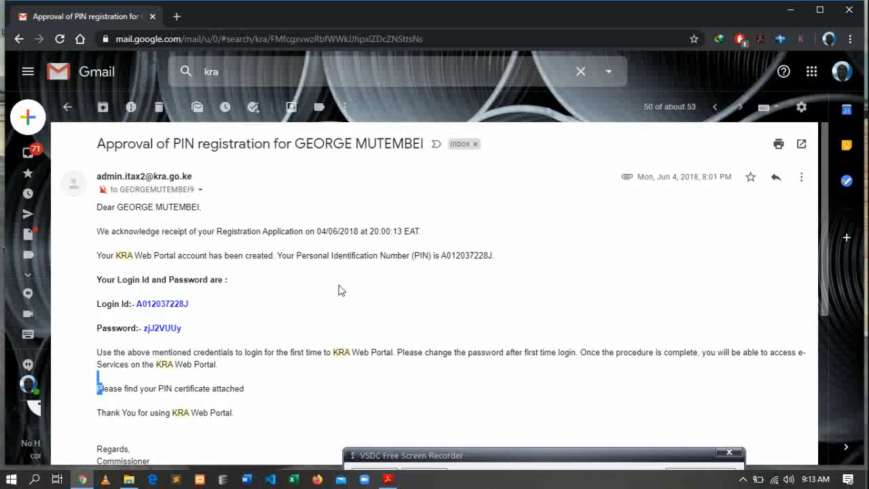
{"action": "mouse_move", "coordinate": [277, 187]}
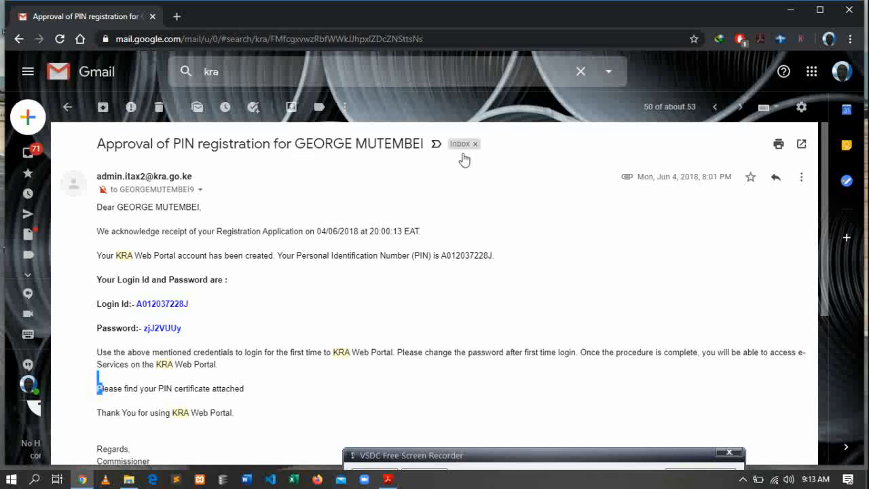
{"action": "mouse_move", "coordinate": [545, 267]}
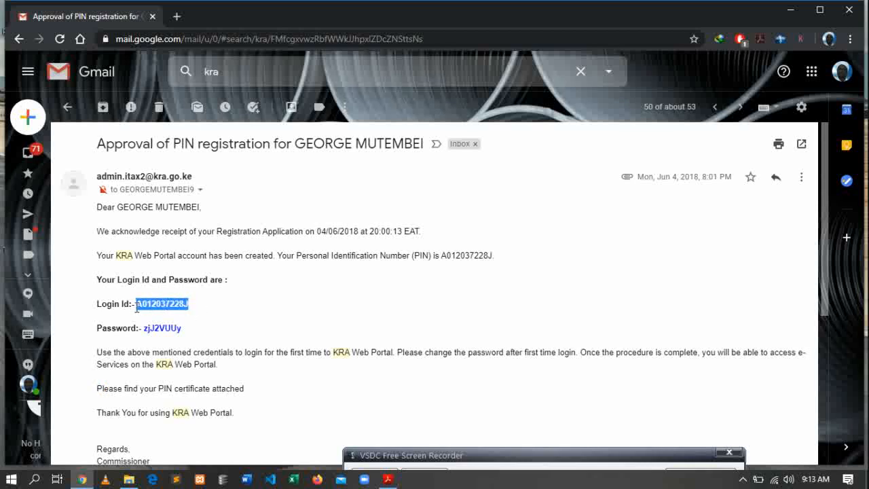
{"action": "mouse_move", "coordinate": [375, 299]}
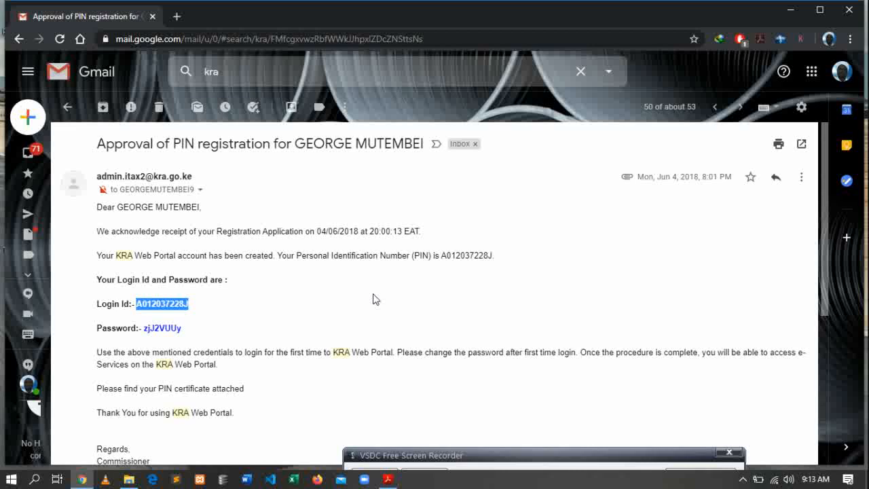